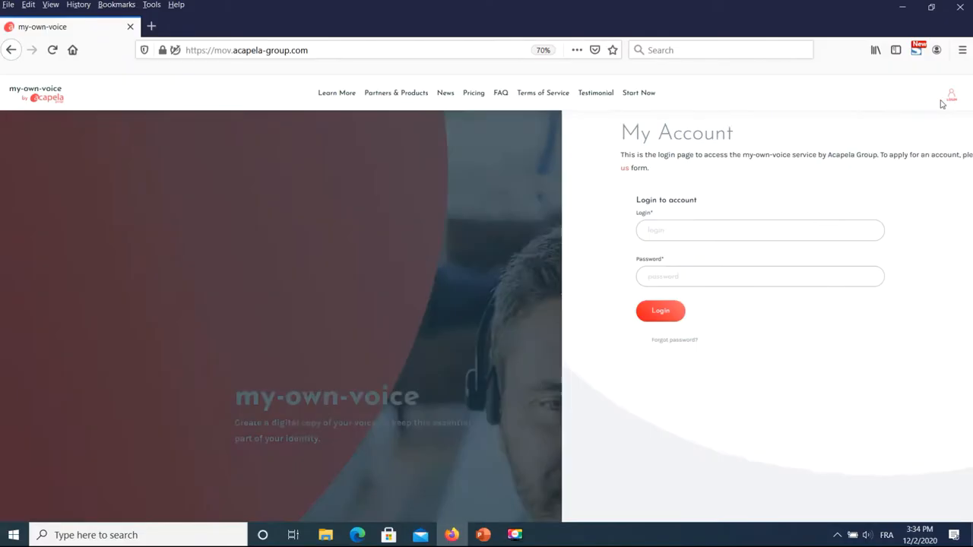
Log in from the My Account login page to load Your Account
left_click(659, 310)
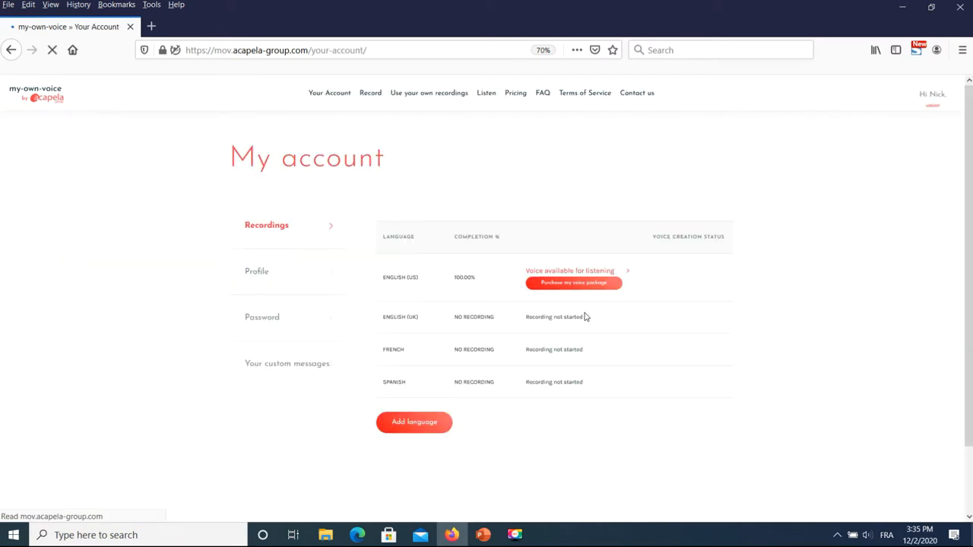
mouse_move(430, 101)
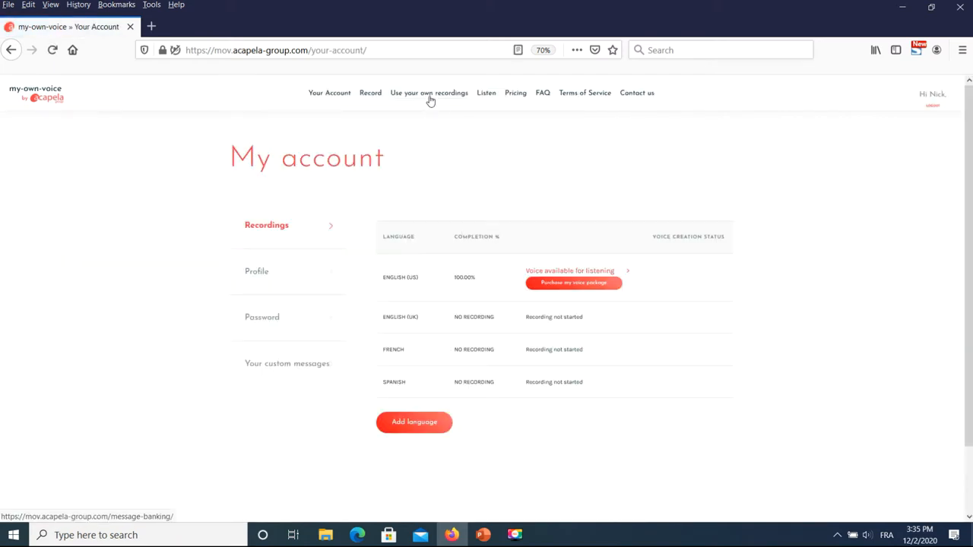
mouse_move(371, 93)
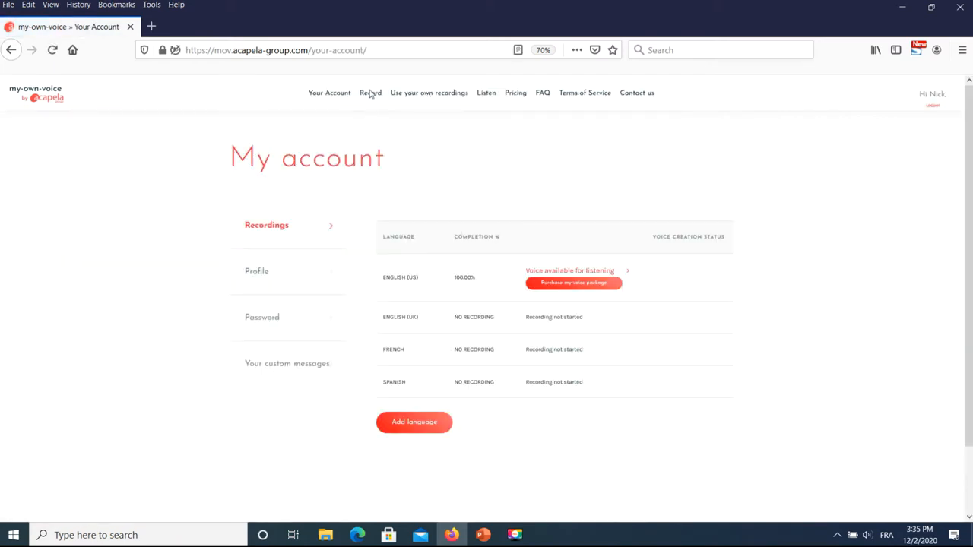
Go to the Record page and scroll down to the MOV Online Recorder section
left_click(370, 93)
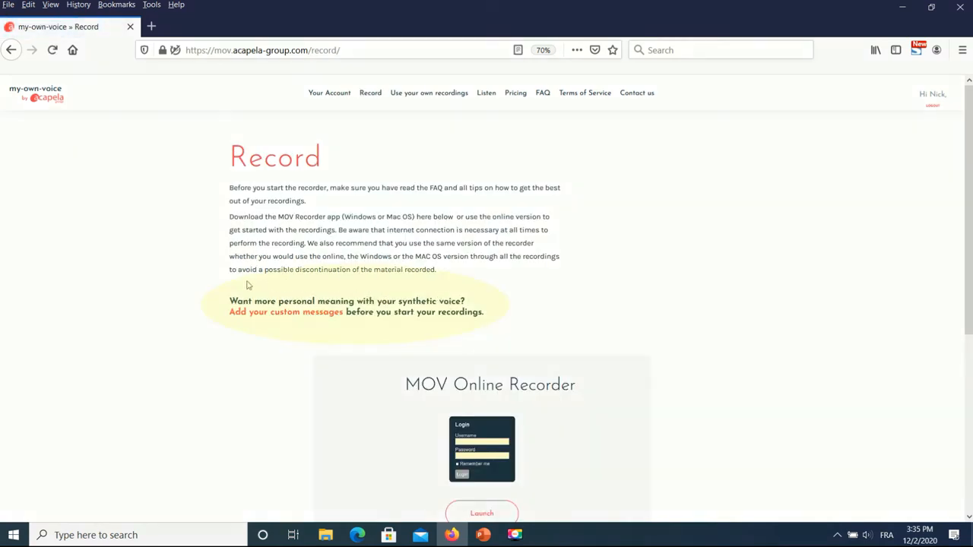
mouse_move(479, 297)
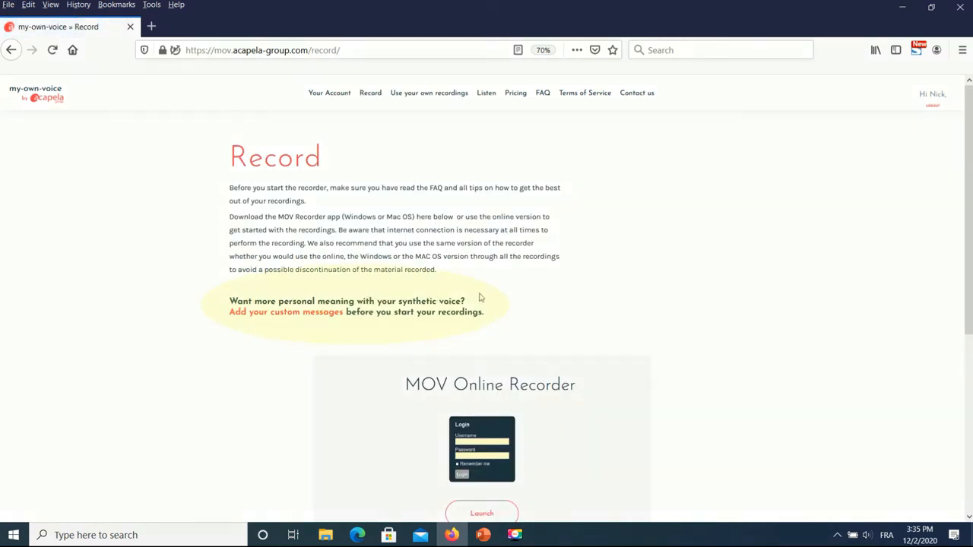
scroll("down", 3)
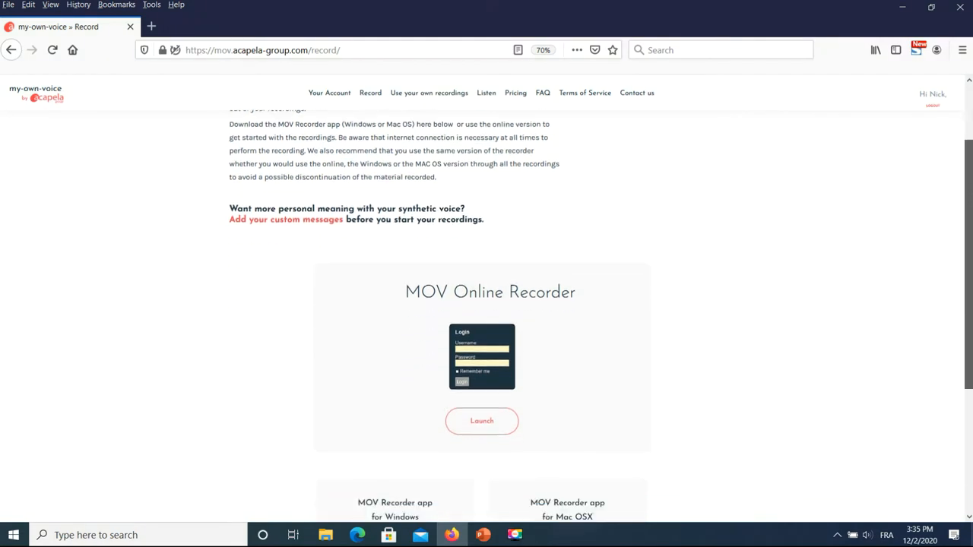
scroll("down", 3)
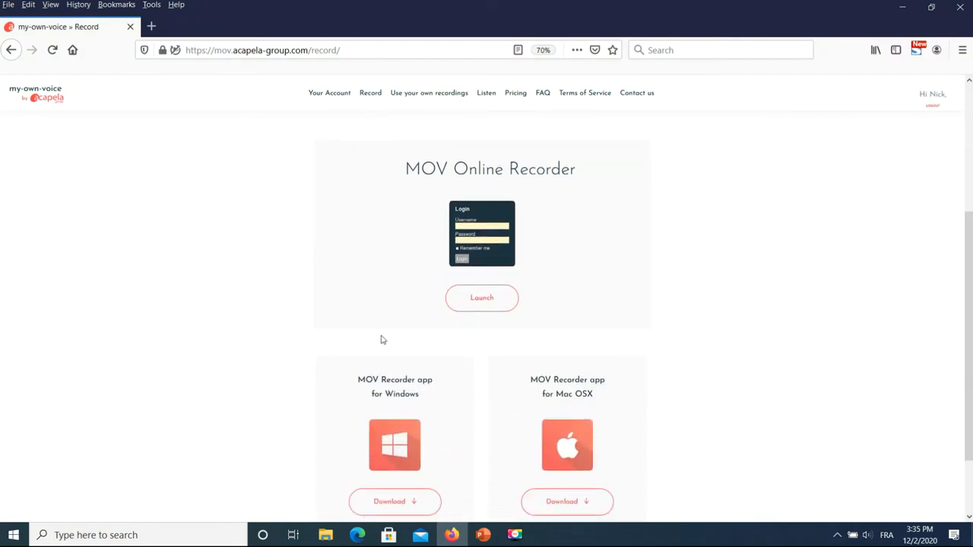
mouse_move(479, 321)
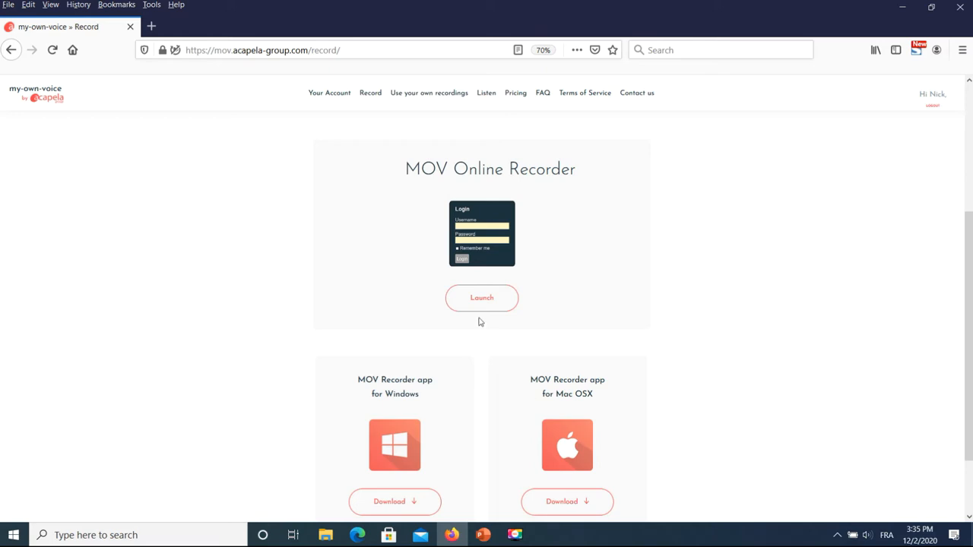
scroll("down", 3)
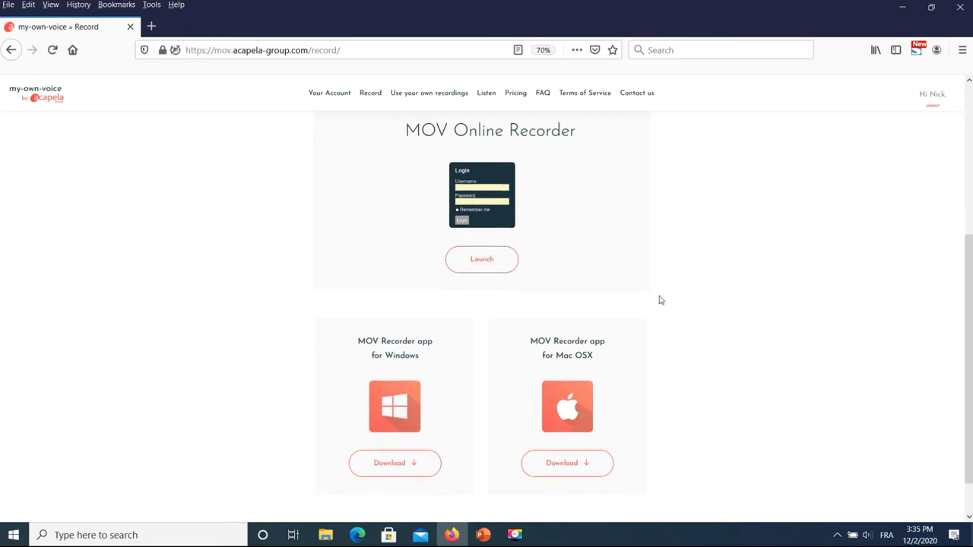
Launch the online recorder, try German and Swedish, then log in with English
left_click(482, 259)
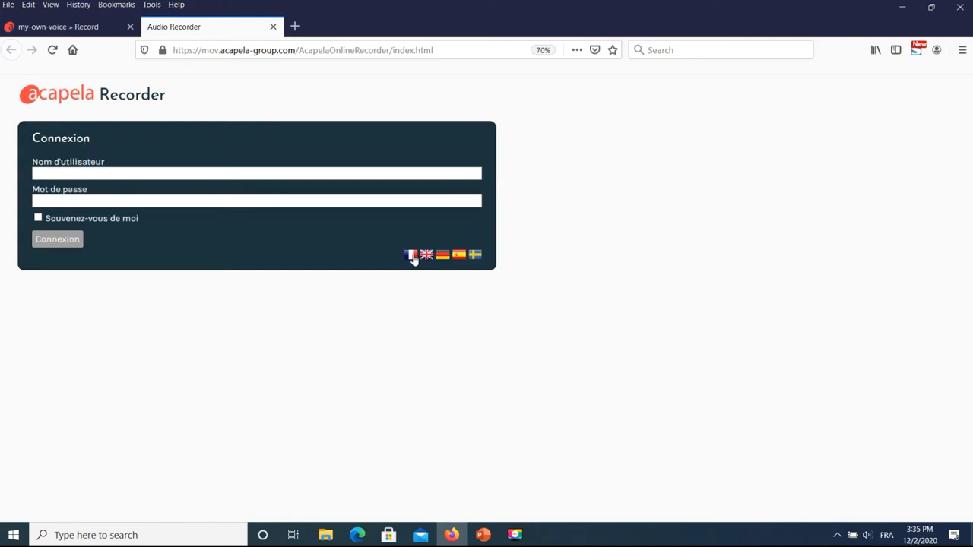
left_click(442, 255)
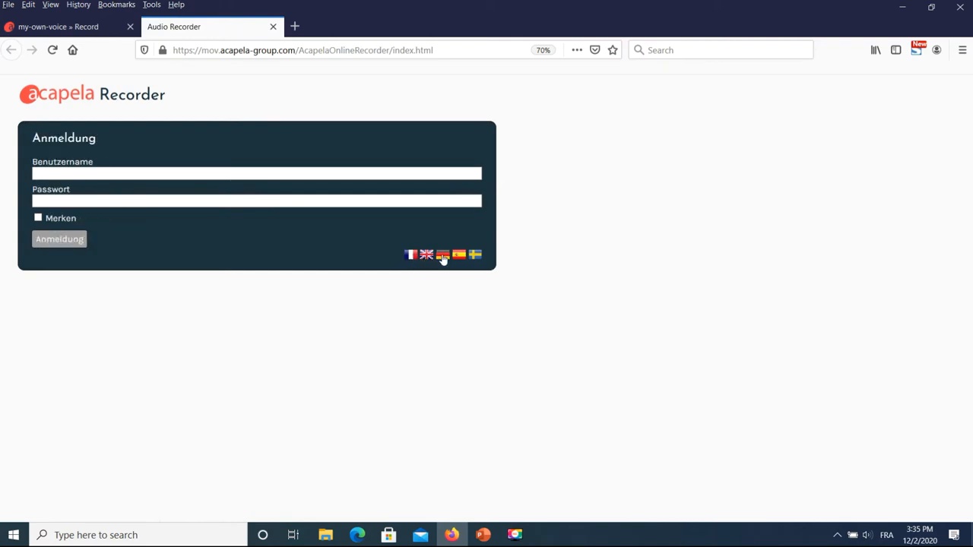
left_click(474, 255)
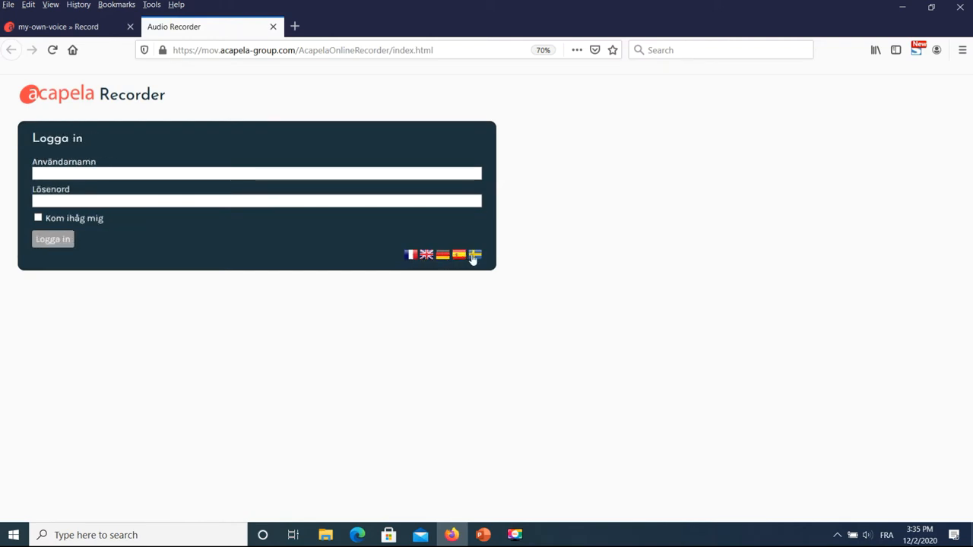
left_click(427, 255)
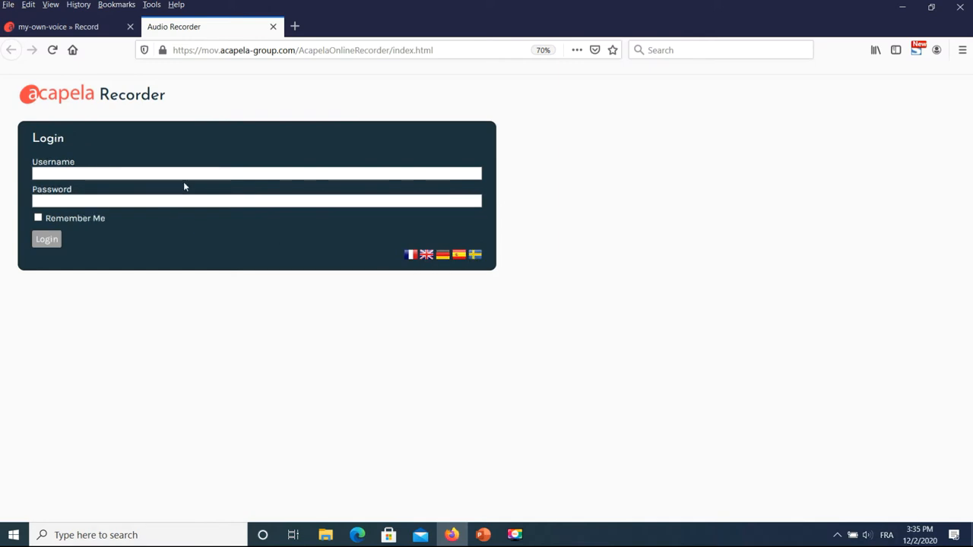
left_click(46, 238)
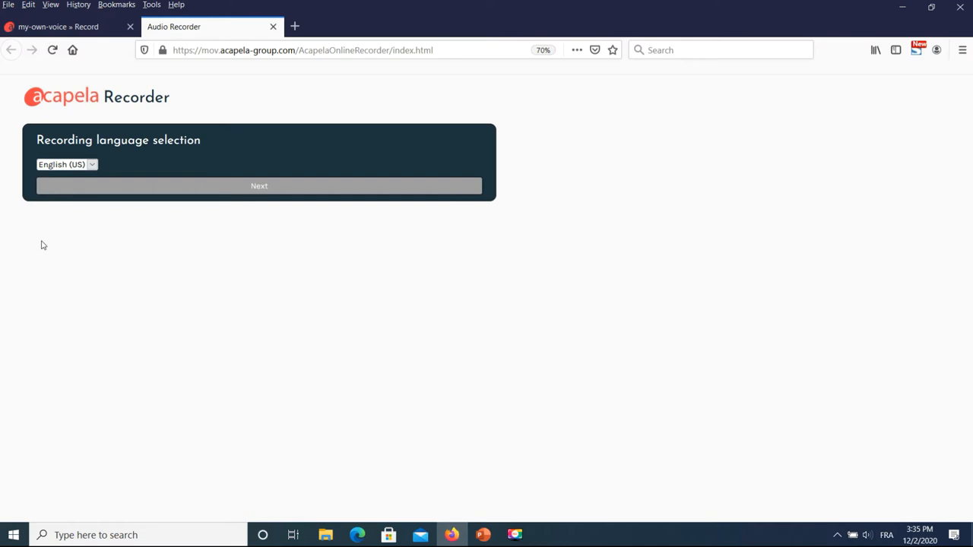
mouse_move(118, 196)
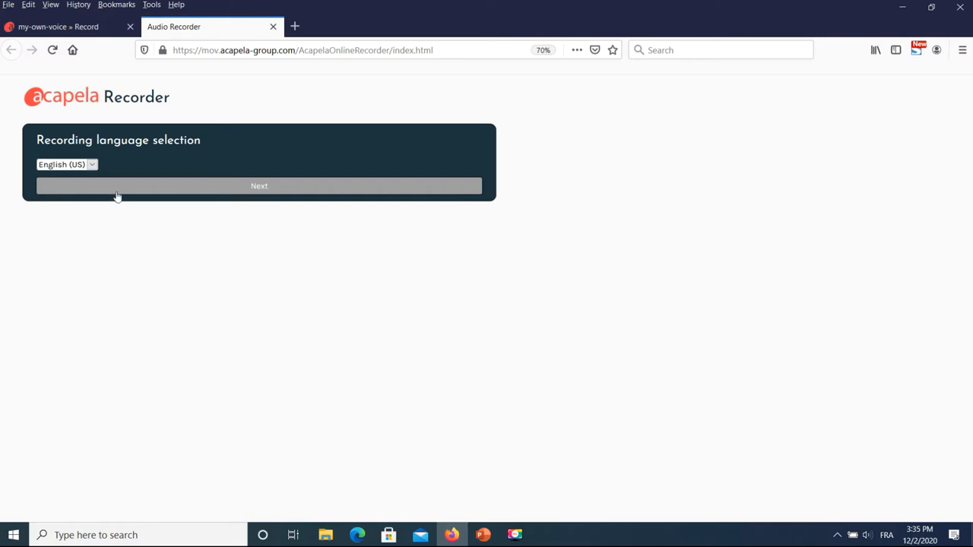
View the recording languages (English US/UK, French, Spanish), then return to Your Account
left_click(67, 165)
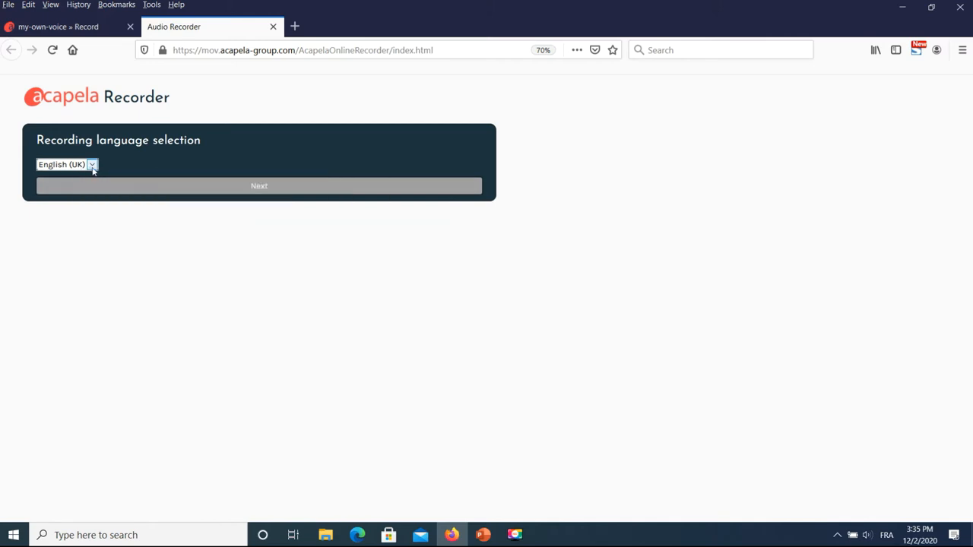
left_click(66, 164)
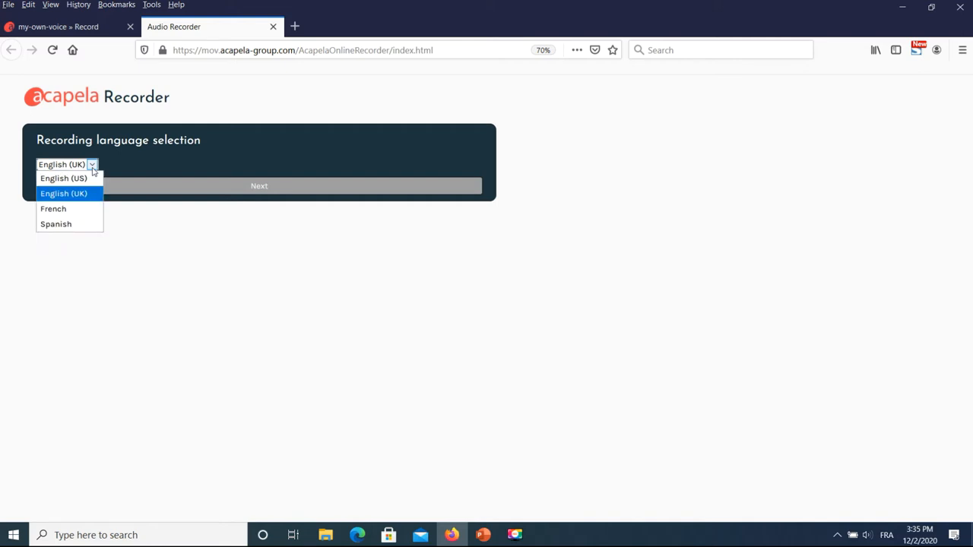
left_click(329, 92)
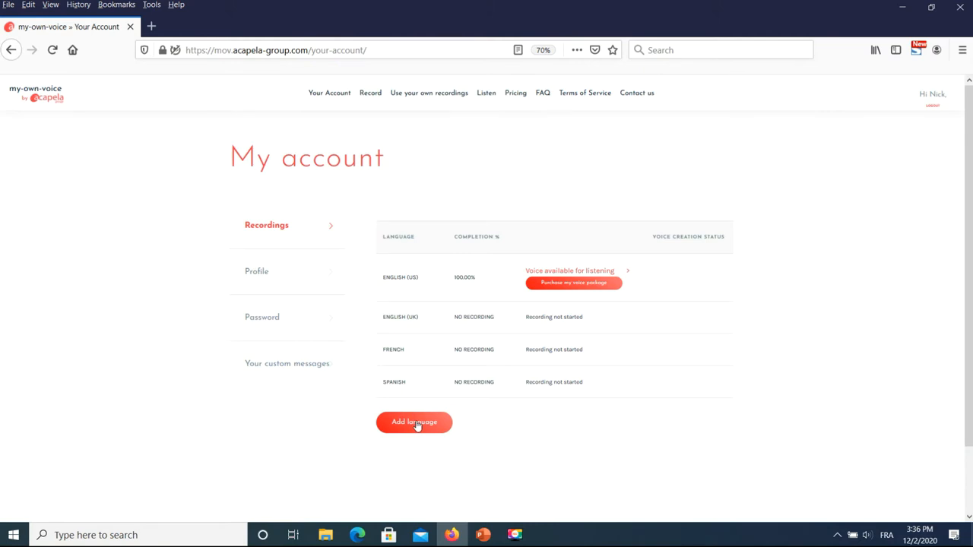
Start Add language and open the Available Language list
left_click(413, 421)
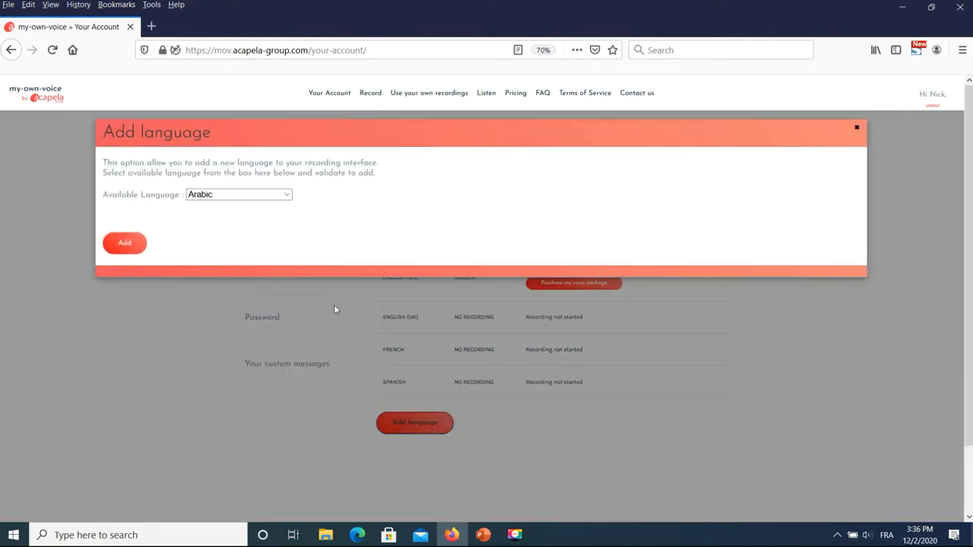
left_click(238, 194)
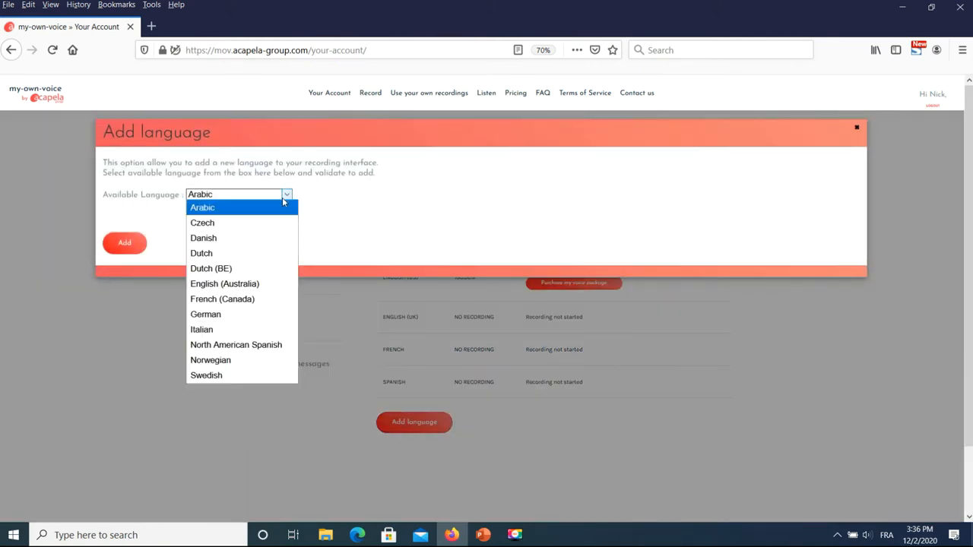
mouse_move(205, 314)
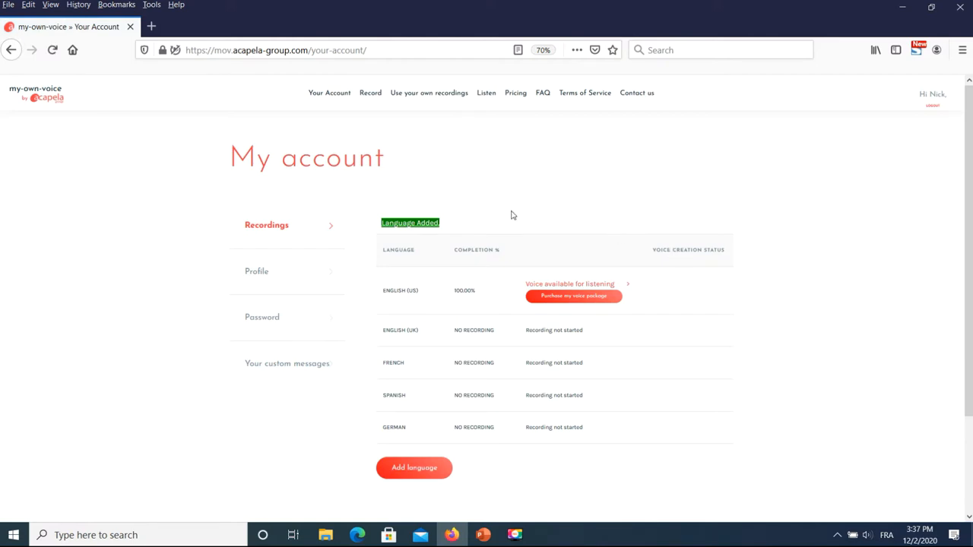
mouse_move(373, 111)
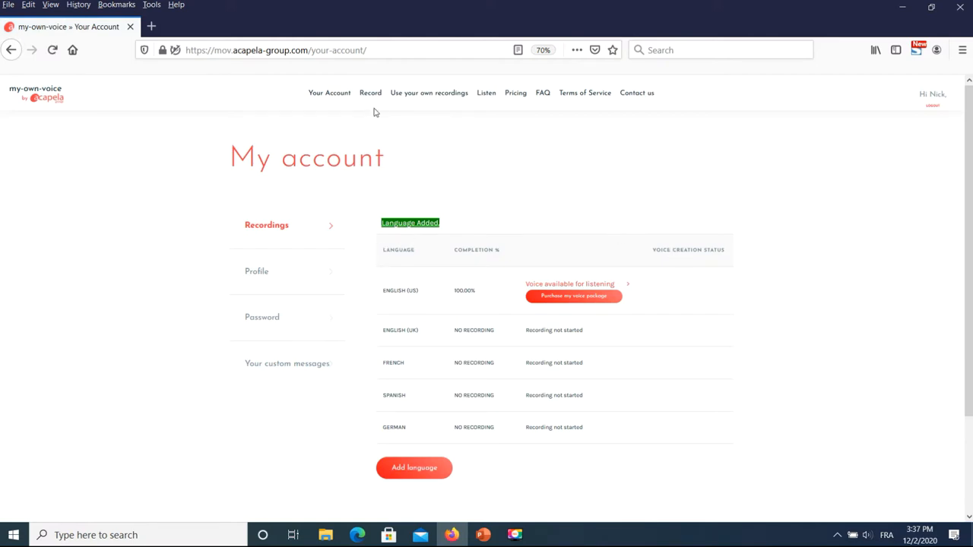
Switch back to the Acapela online recorder tab
left_click(370, 93)
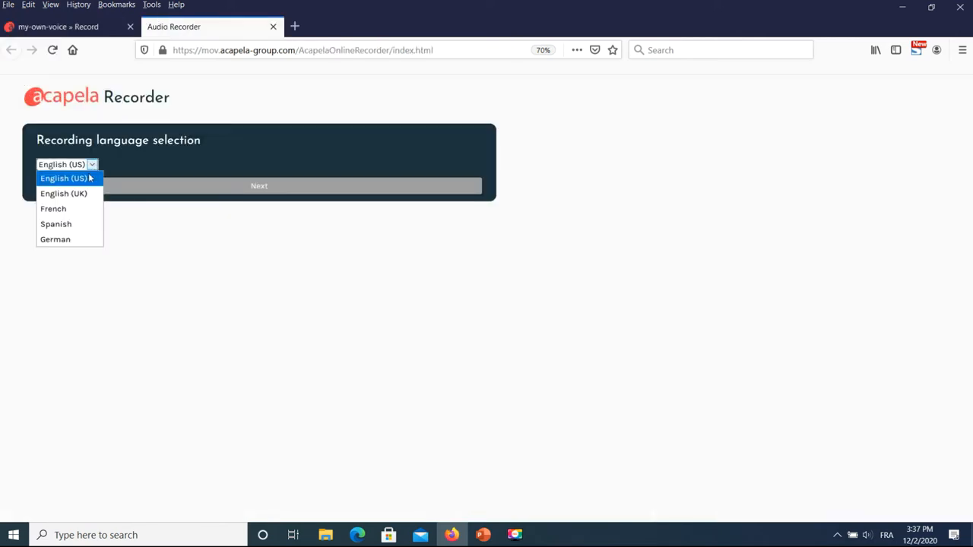
mouse_move(56, 239)
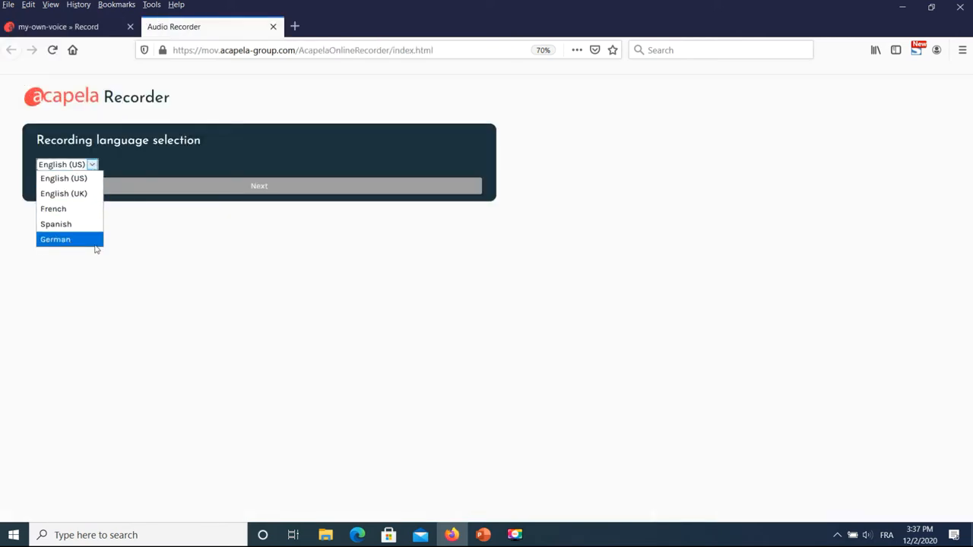
mouse_move(64, 193)
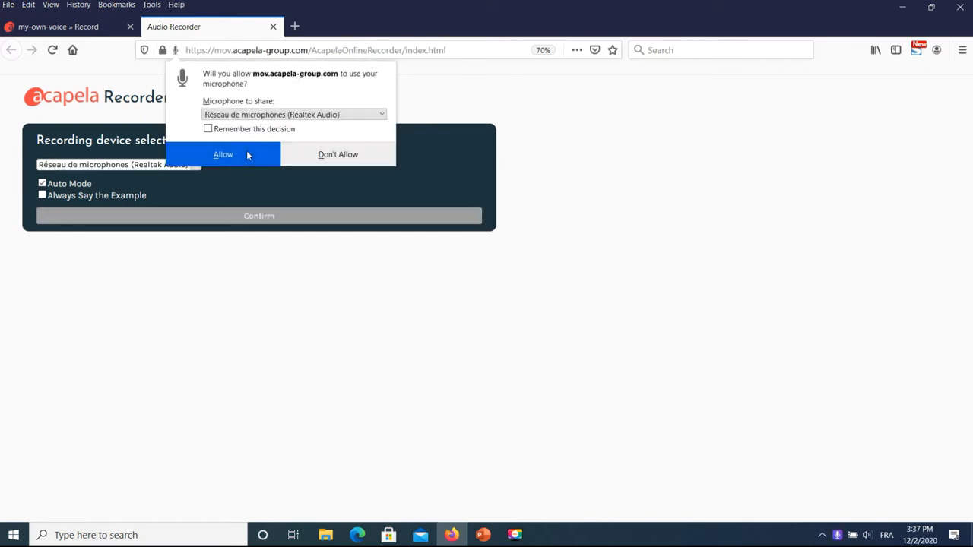
Confirm the Realtek microphone with Auto Mode checked
left_click(223, 155)
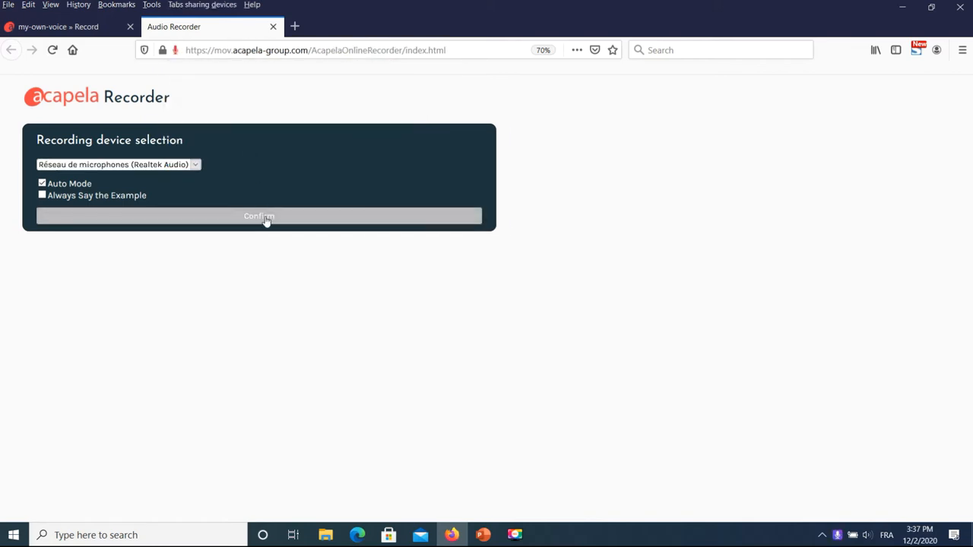
left_click(259, 216)
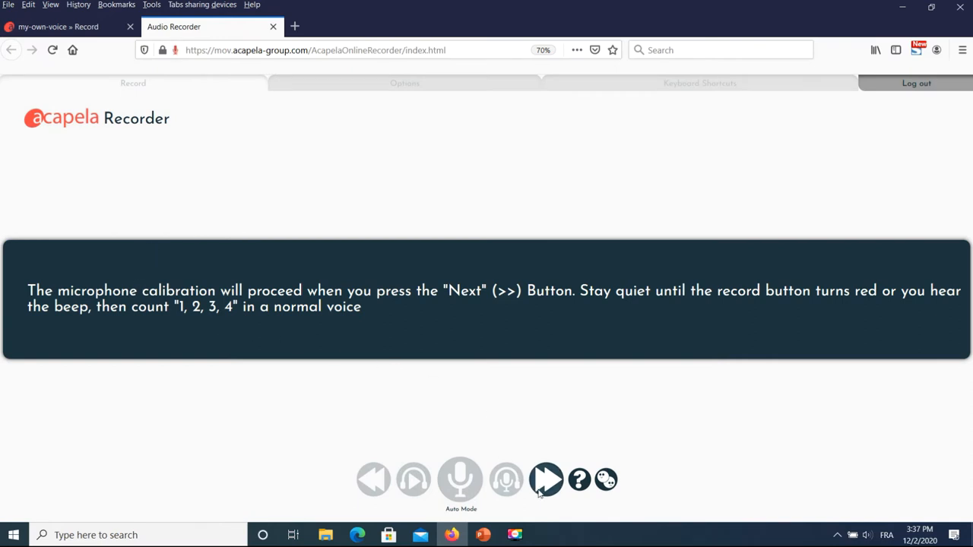
Run microphone calibration and advance to the first sentence, 'You wear wooden shoes.'
left_click(546, 480)
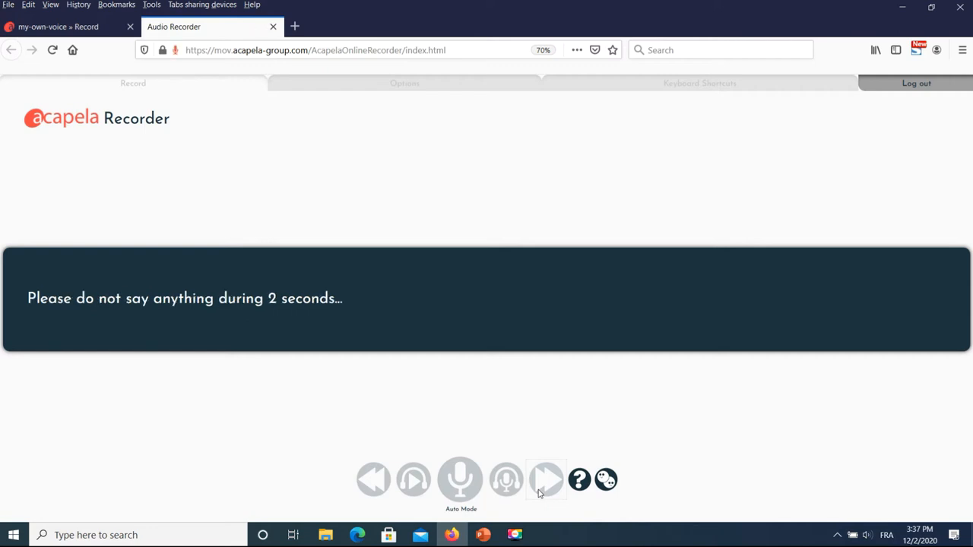
left_click(546, 480)
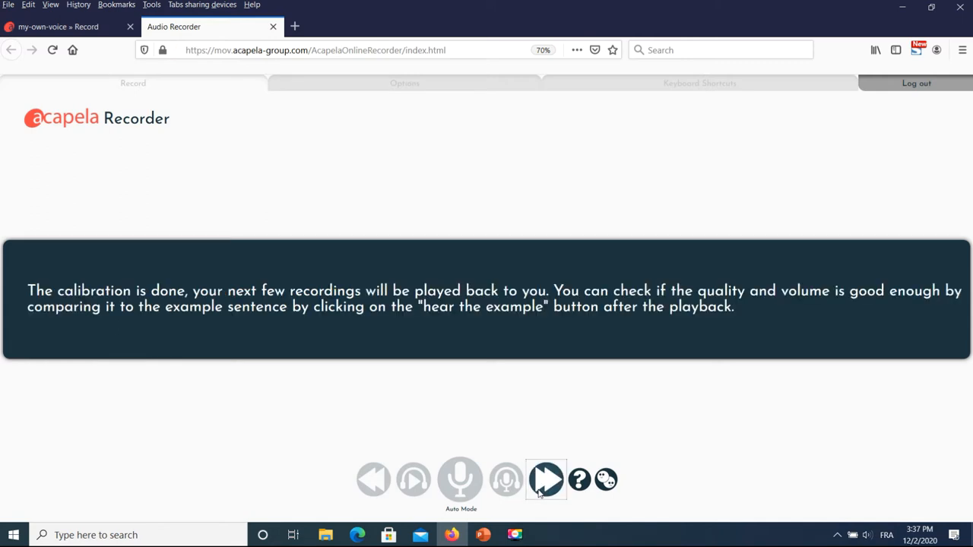
left_click(546, 479)
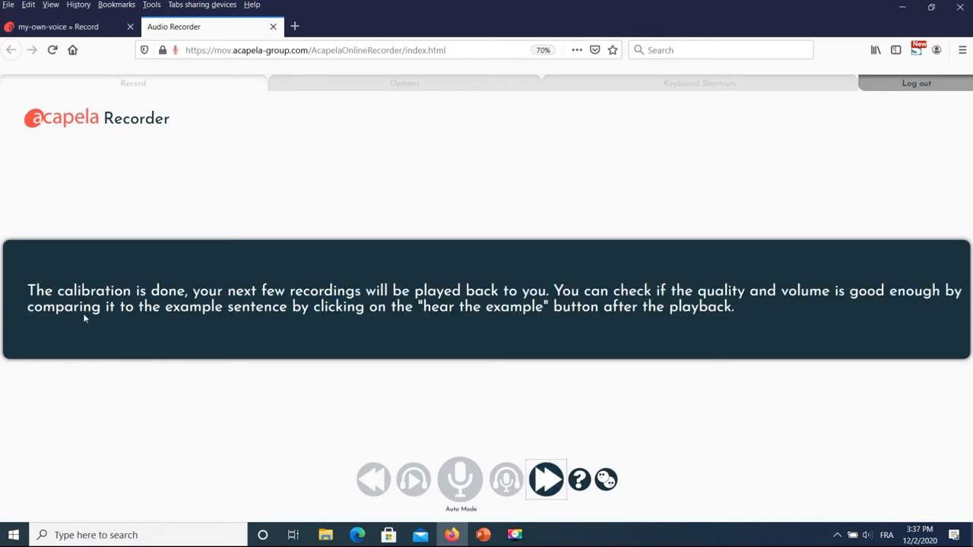
mouse_move(466, 436)
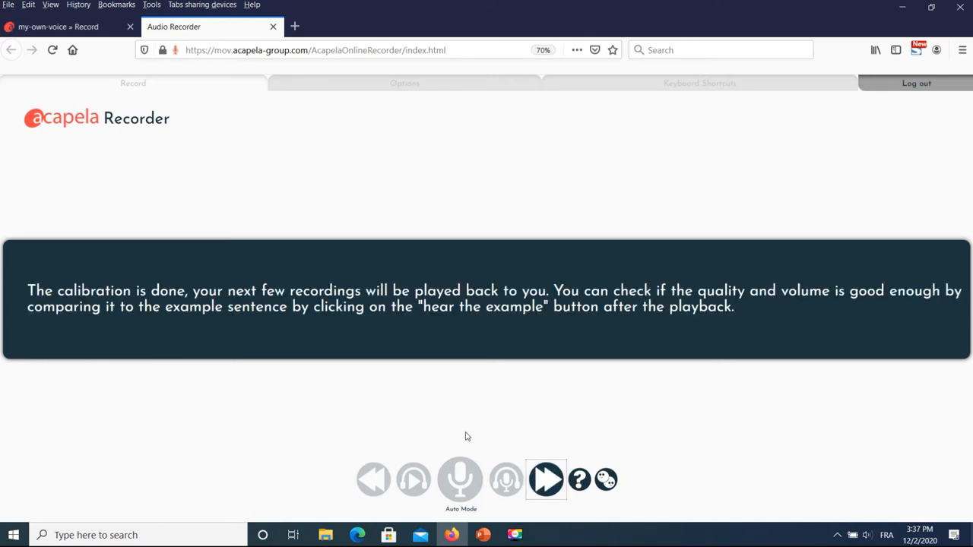
mouse_move(546, 480)
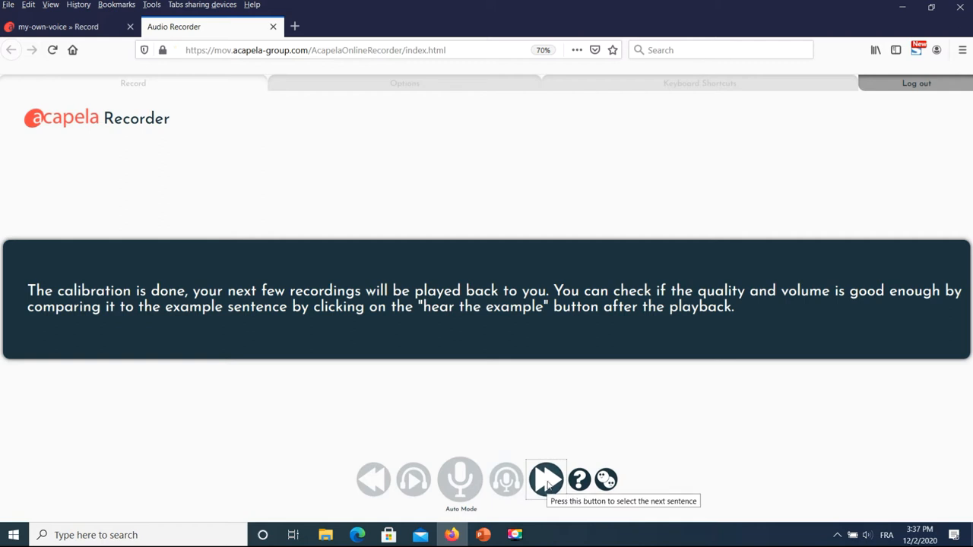
left_click(546, 479)
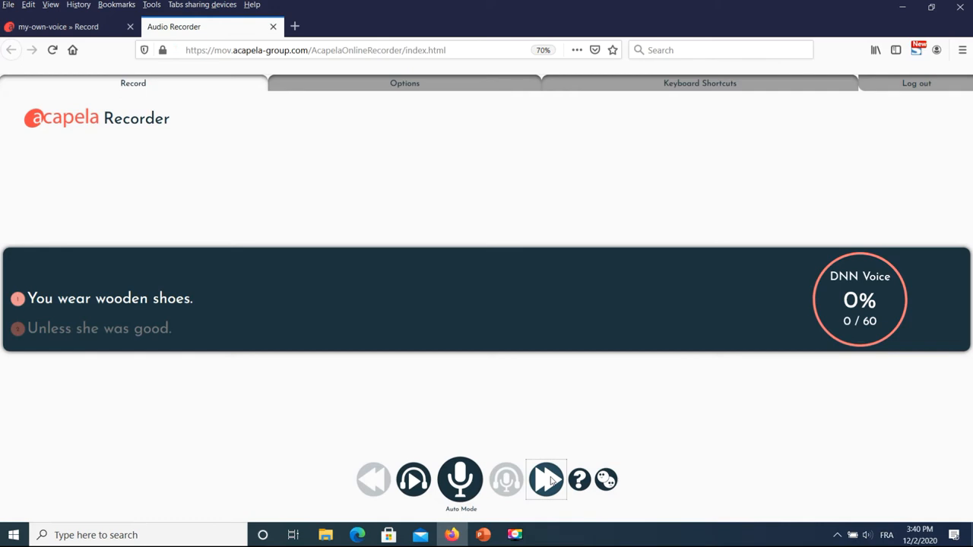
left_click(546, 479)
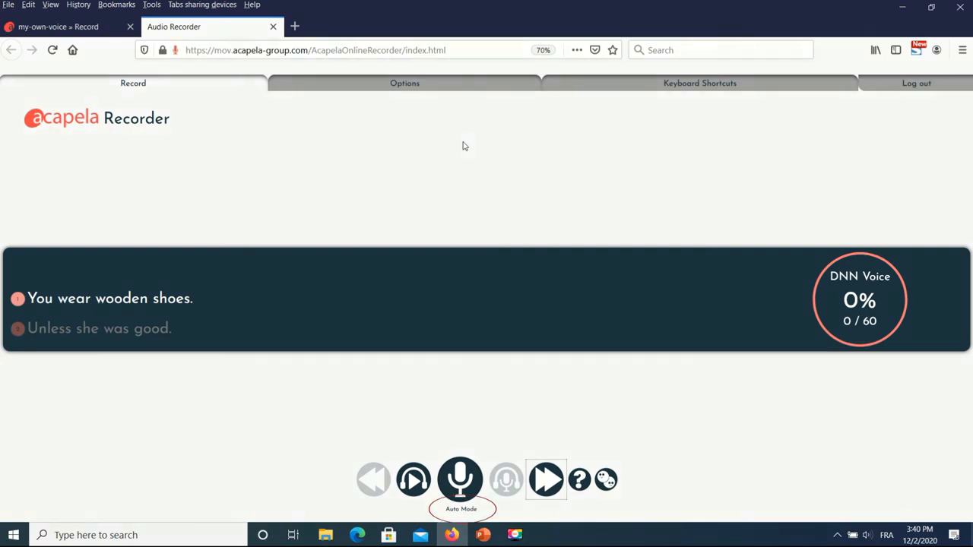
mouse_move(491, 514)
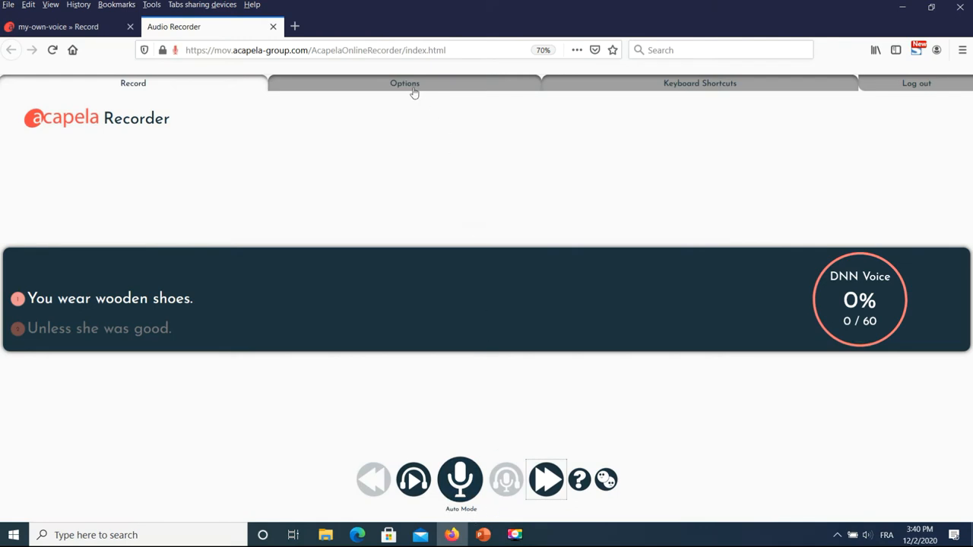
left_click(405, 83)
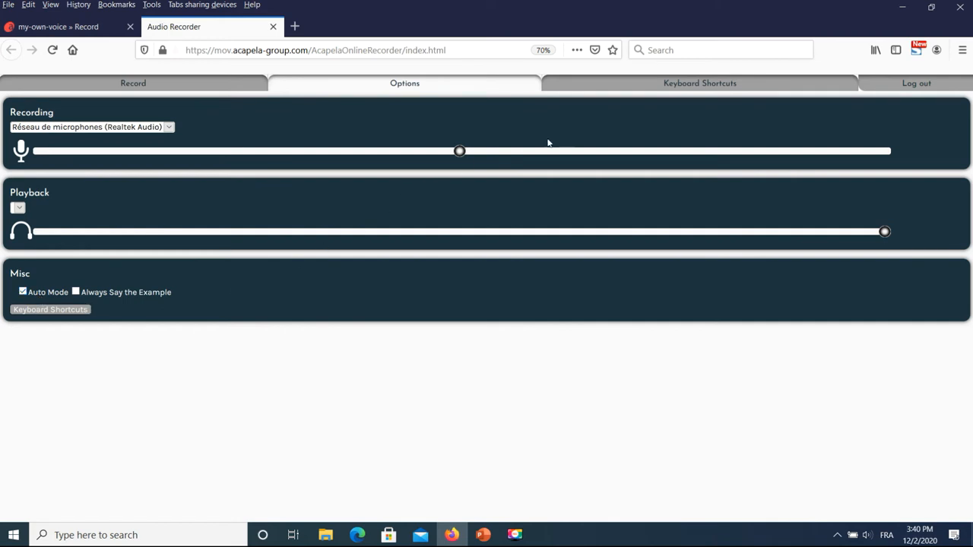
left_click(699, 83)
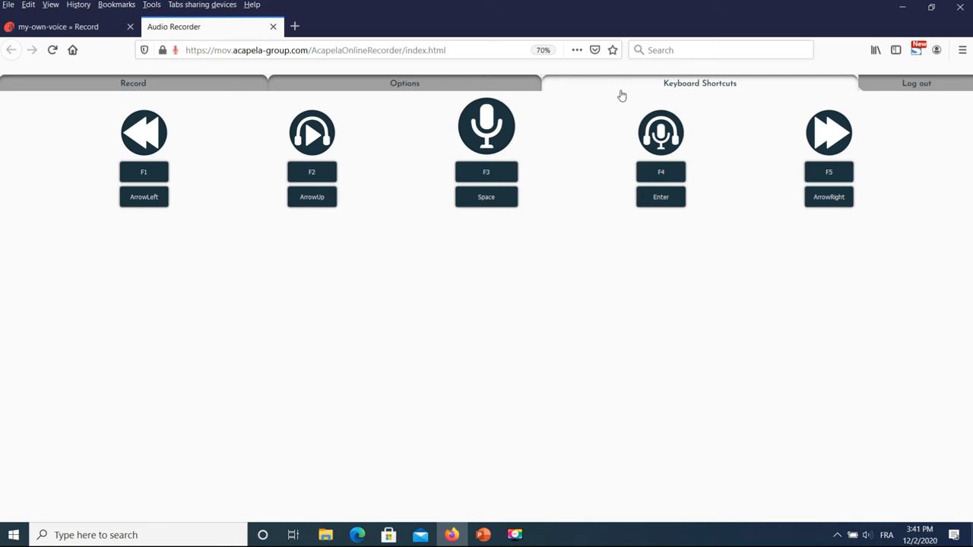
left_click(133, 83)
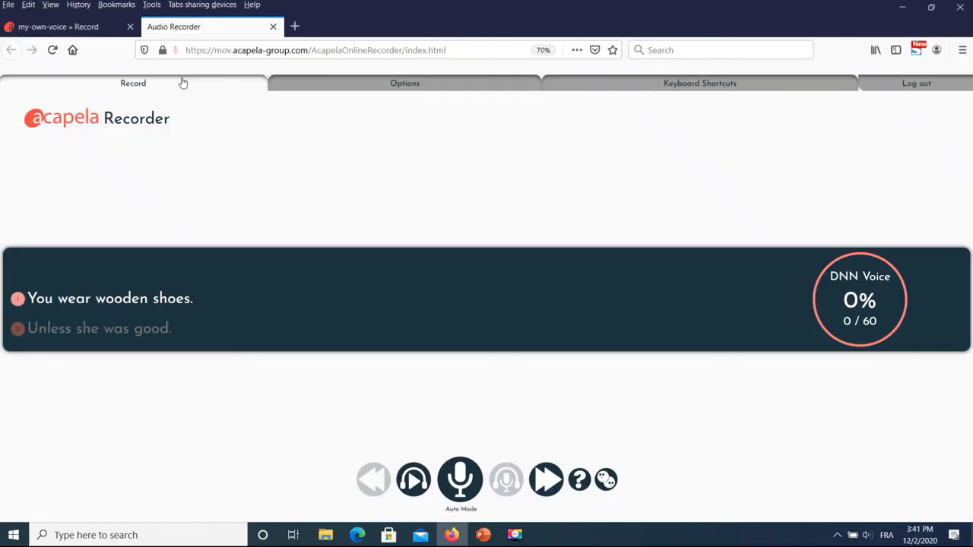
mouse_move(510, 412)
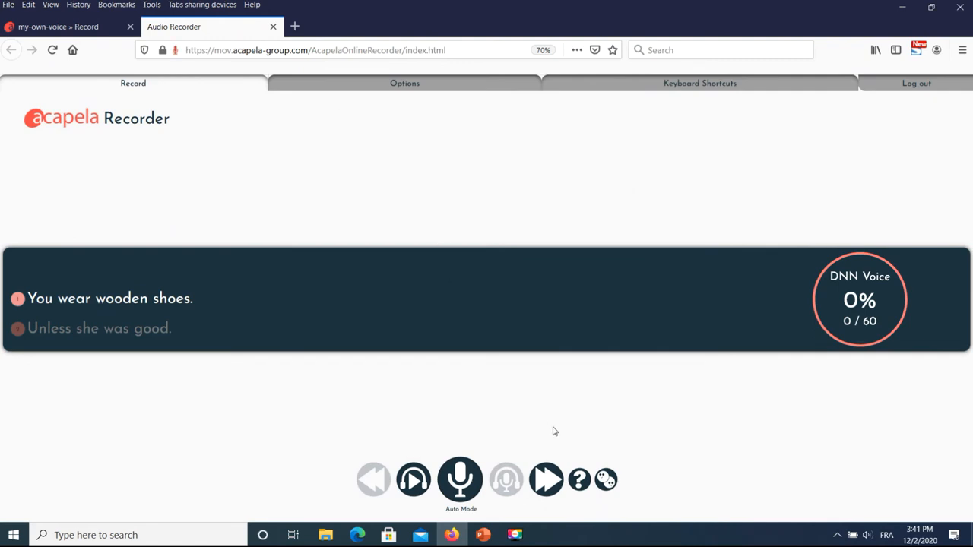
Record sentences from 'You wear wooden shoes' through 'South Africa Schools' in Auto Mode
left_click(460, 480)
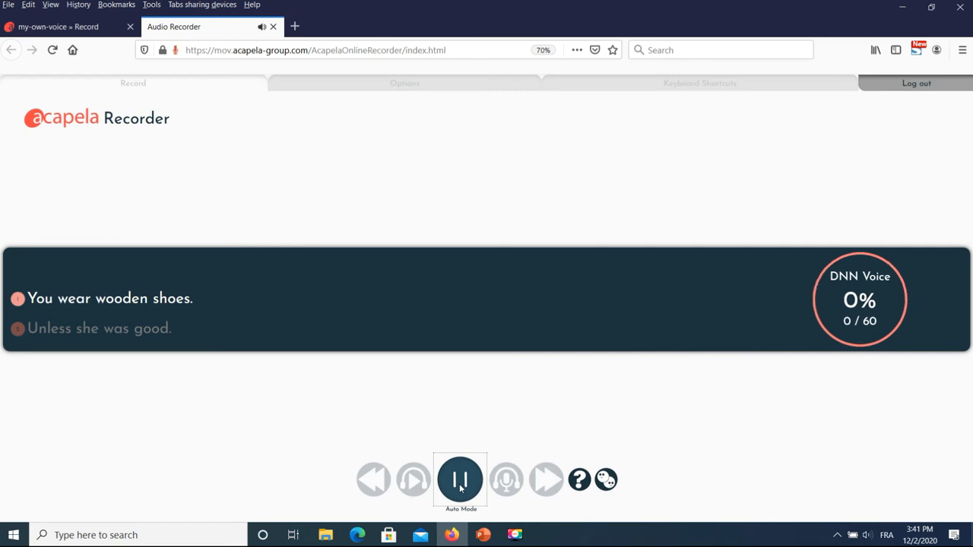
left_click(460, 479)
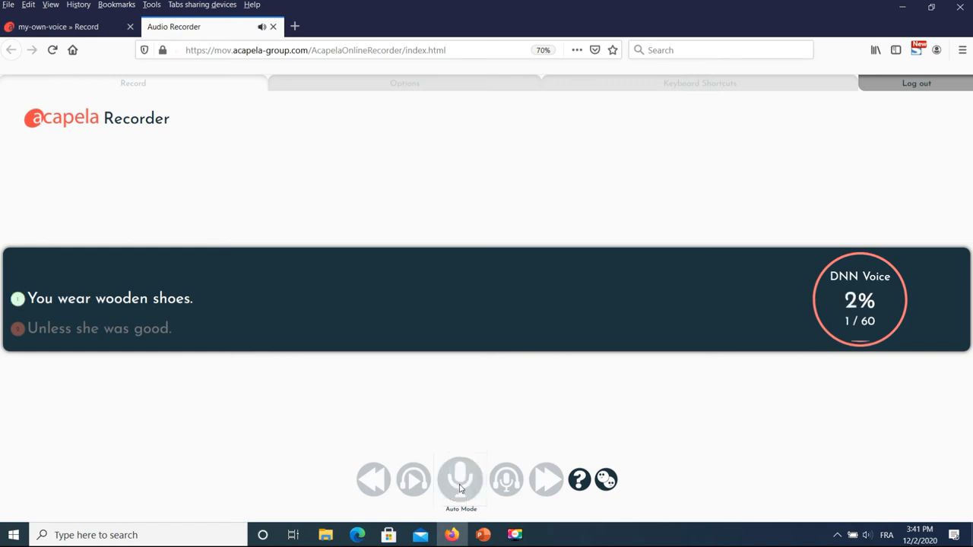
left_click(460, 479)
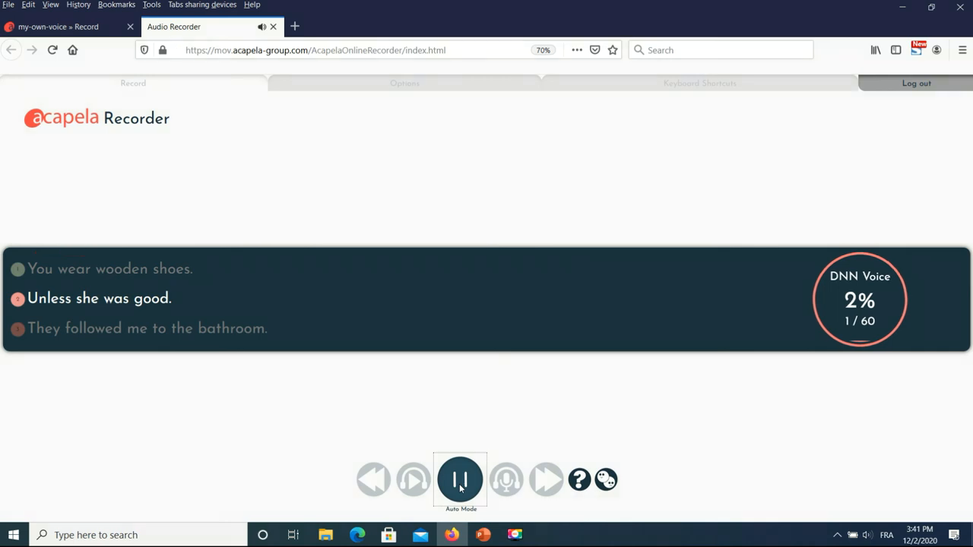
left_click(460, 479)
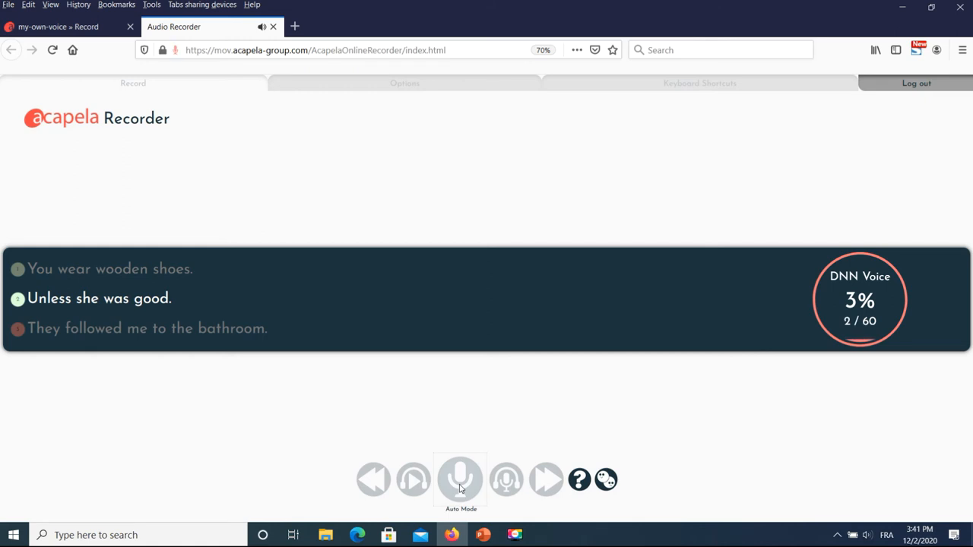
left_click(460, 480)
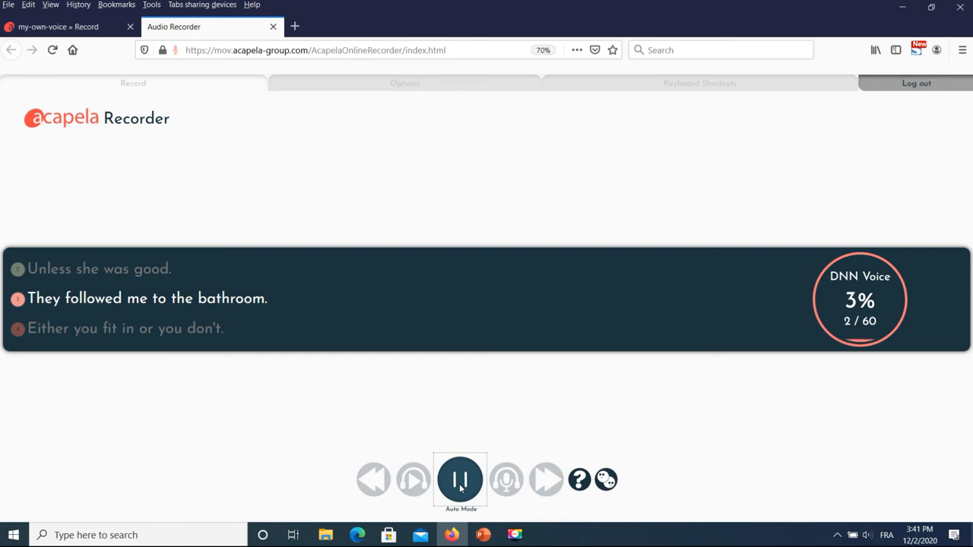
left_click(459, 480)
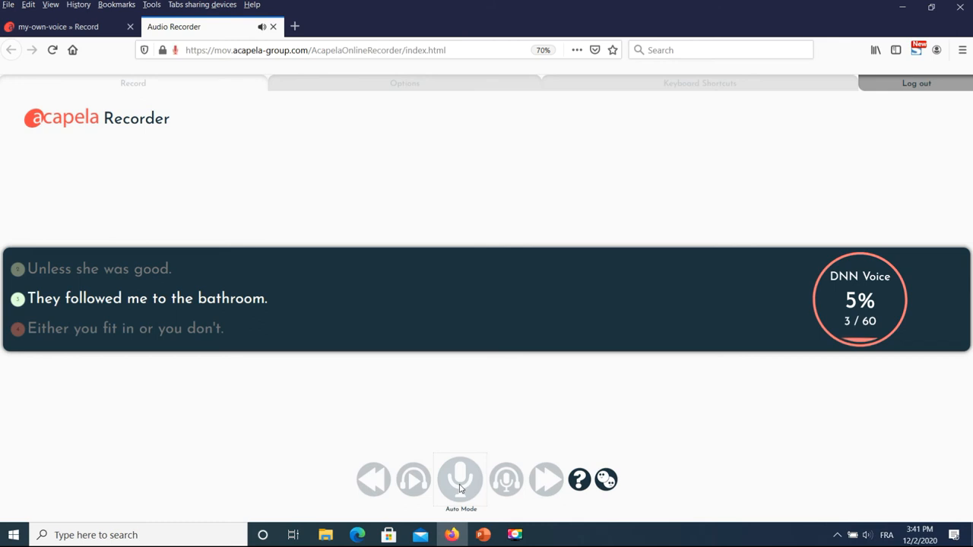
left_click(459, 480)
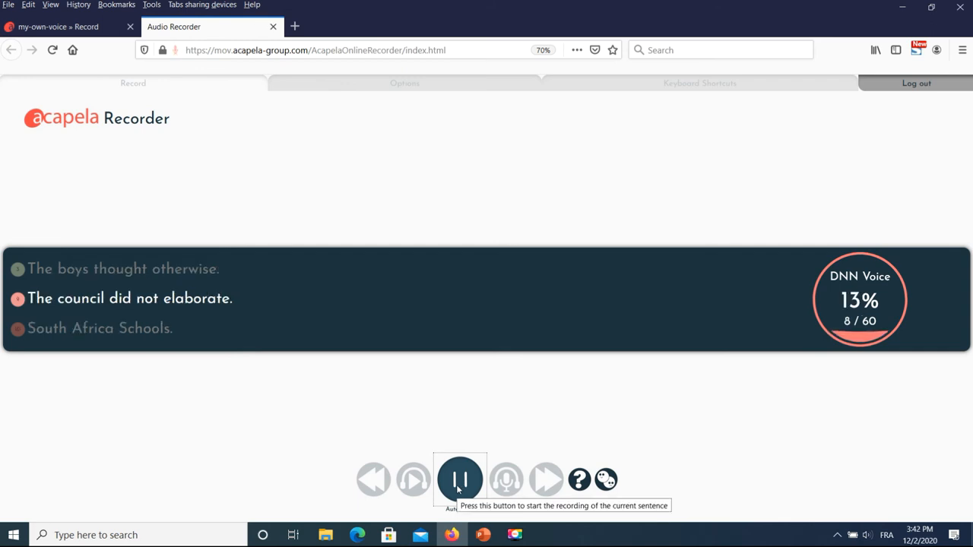
left_click(460, 480)
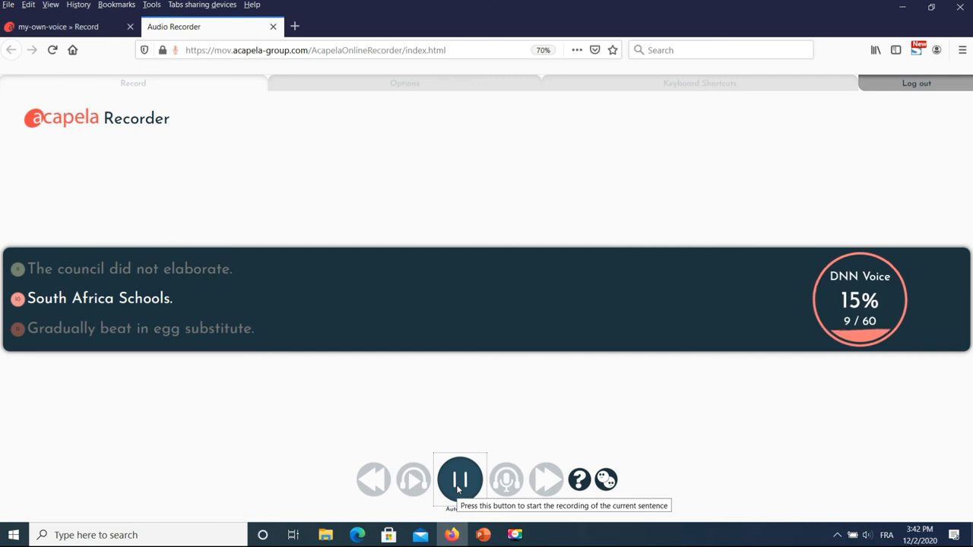
left_click(460, 480)
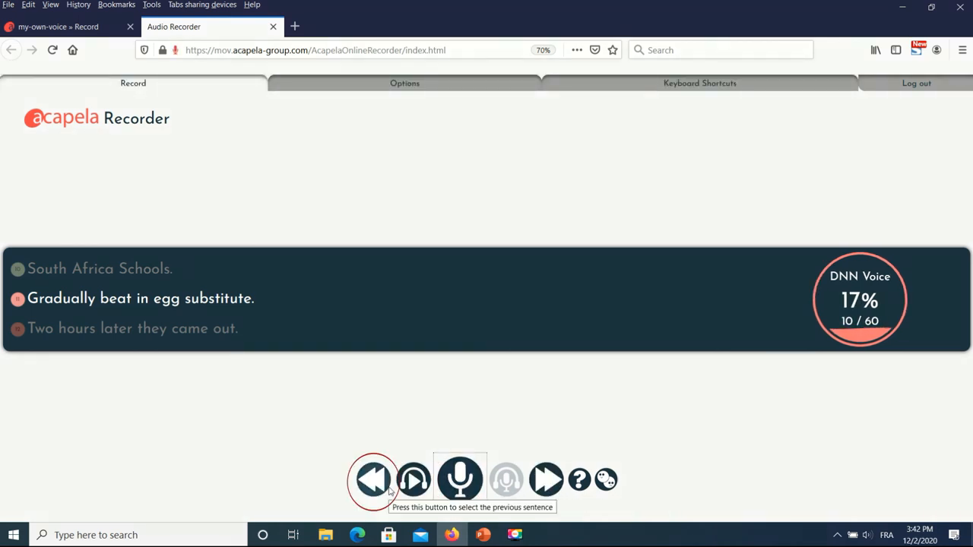
Re-record 'South Africa Schools', finish recording to 60/60, and acknowledge the DNN Voice dialog
left_click(373, 479)
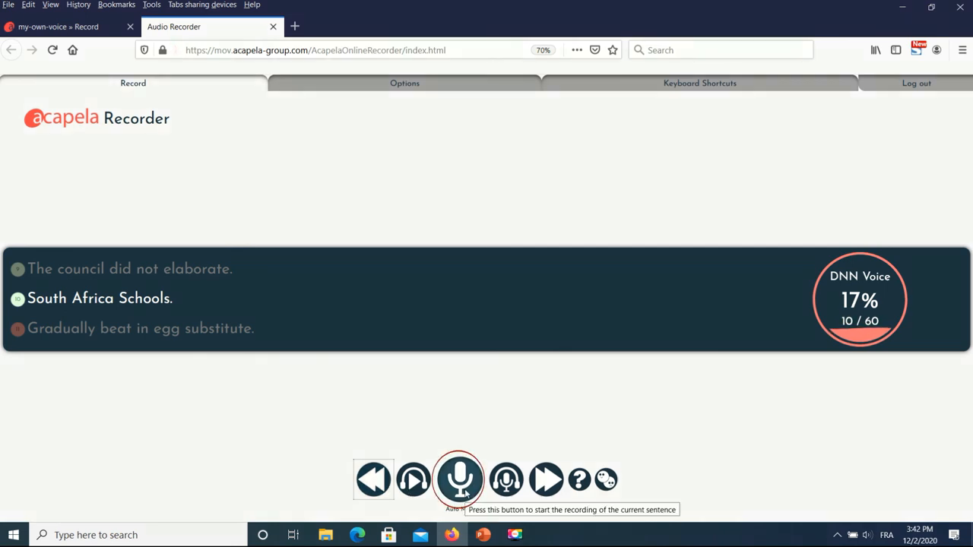
left_click(459, 480)
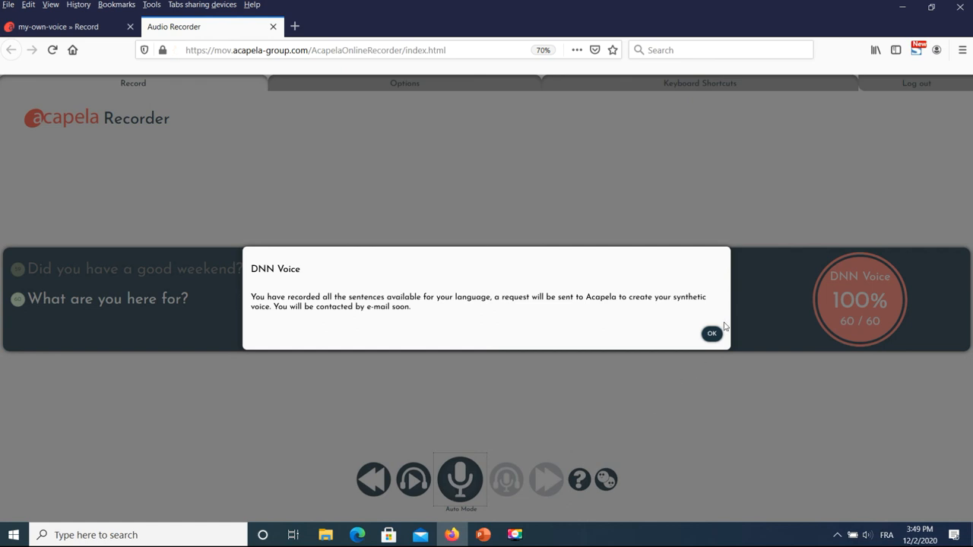
left_click(711, 333)
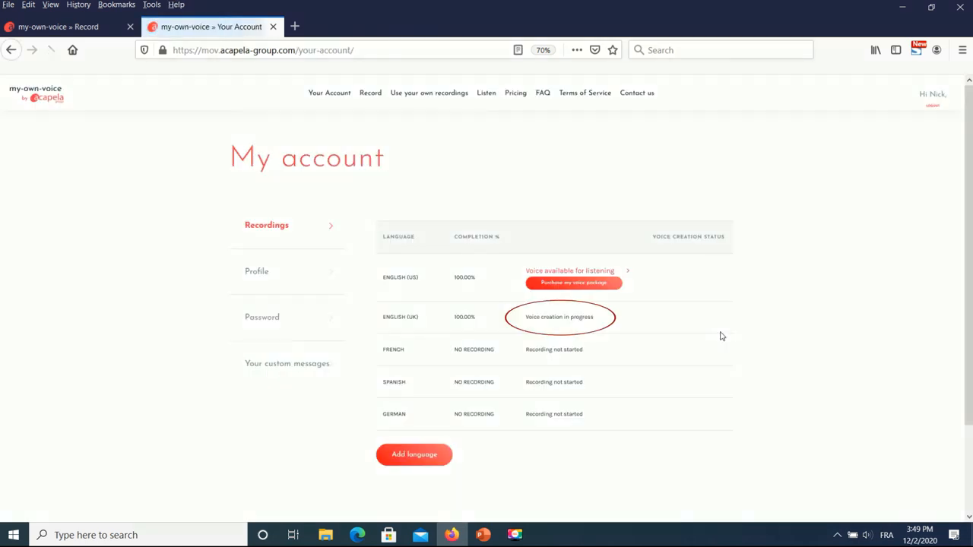